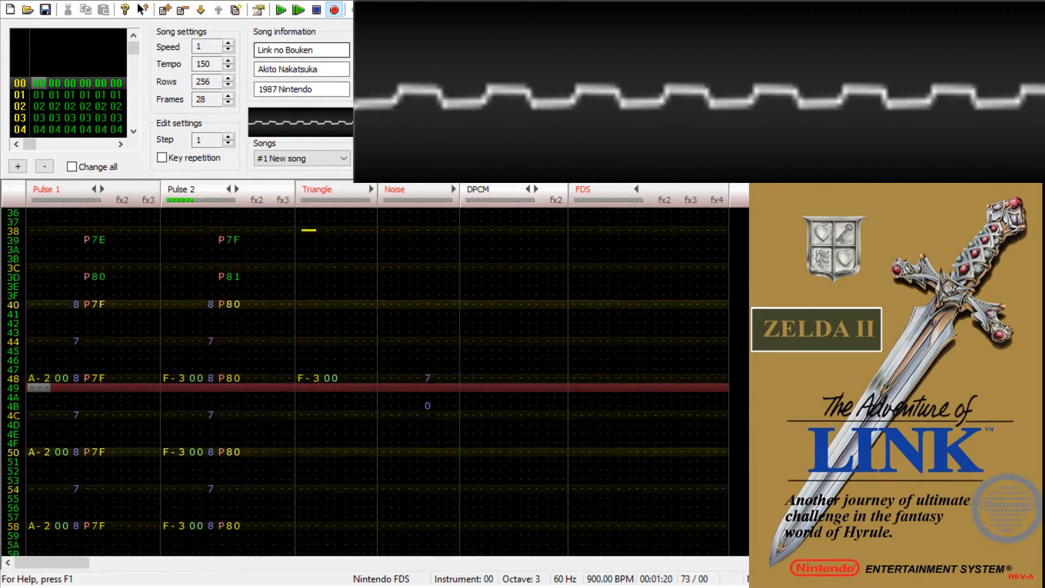
- Start module playback so only Pulse 2 sounds the overworld theme
left_click(281, 10)
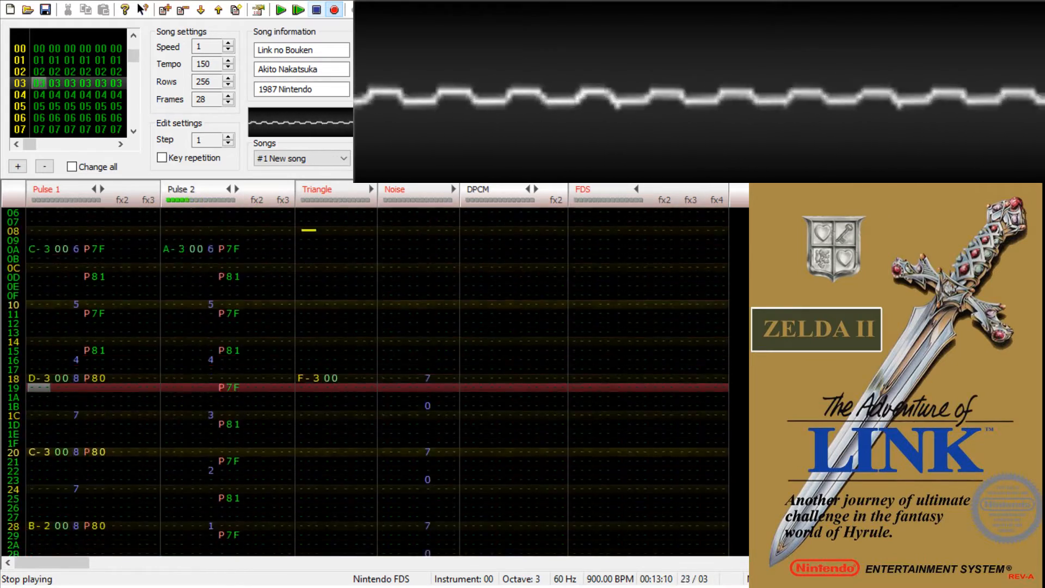
- Stop playback, unmute Pulse 1, and play again with both pulse channels
left_click(316, 9)
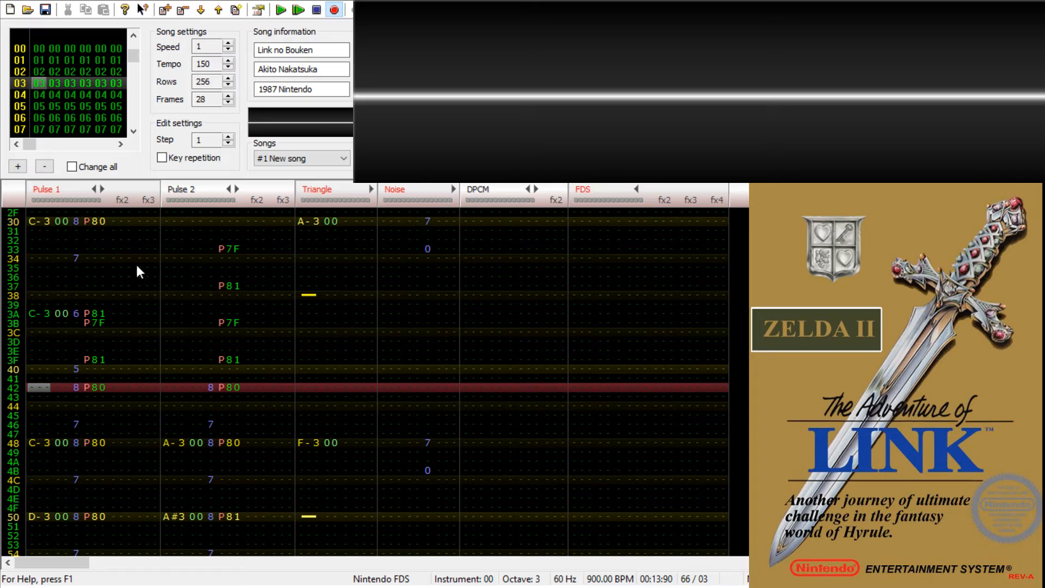
mouse_move(67, 245)
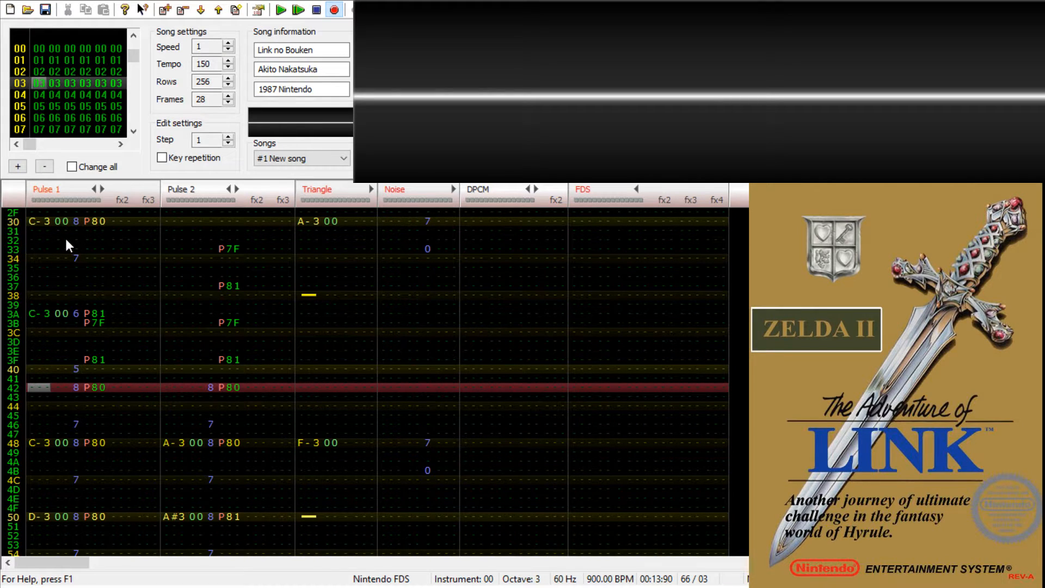
left_click(281, 9)
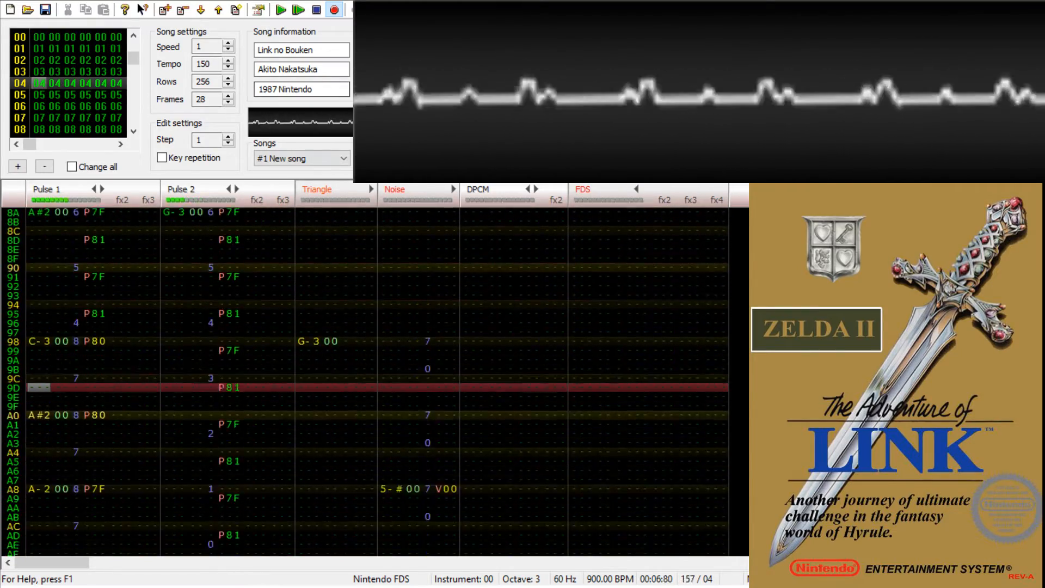
left_click(281, 10)
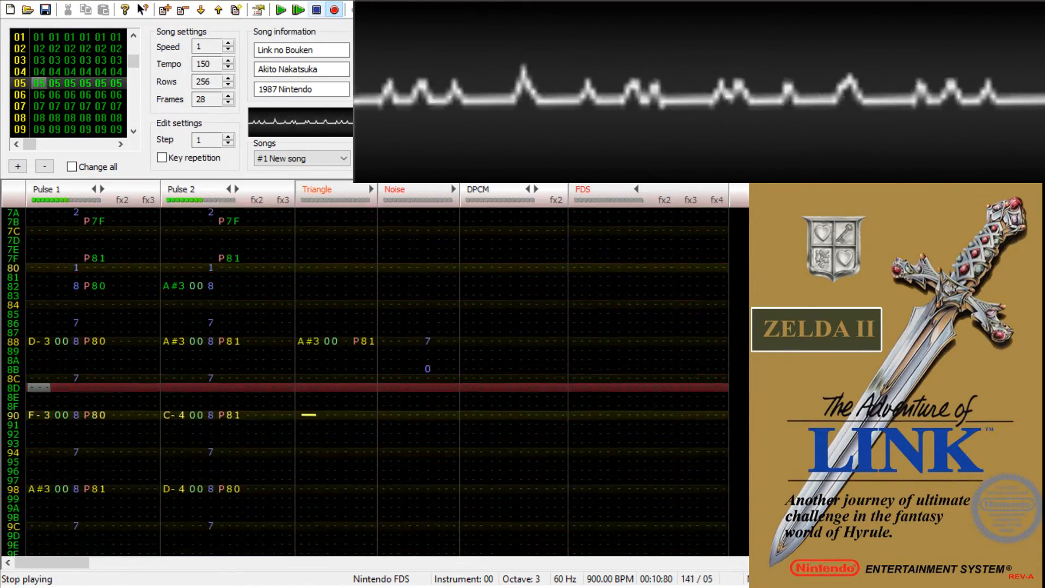
- Stop playback, unmute the Triangle channel, and play with pulses plus triangle bass
left_click(316, 9)
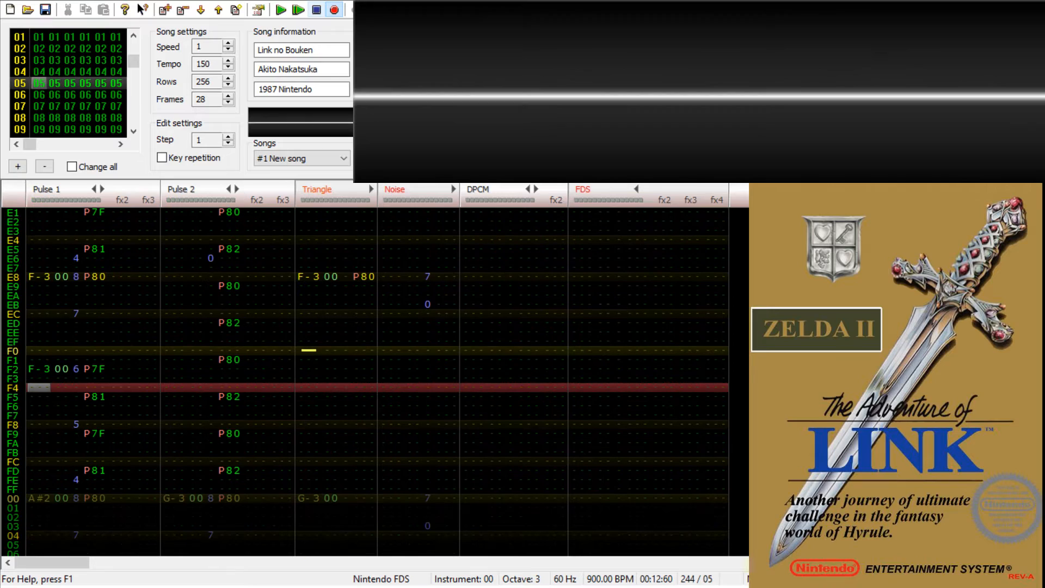
left_click(317, 190)
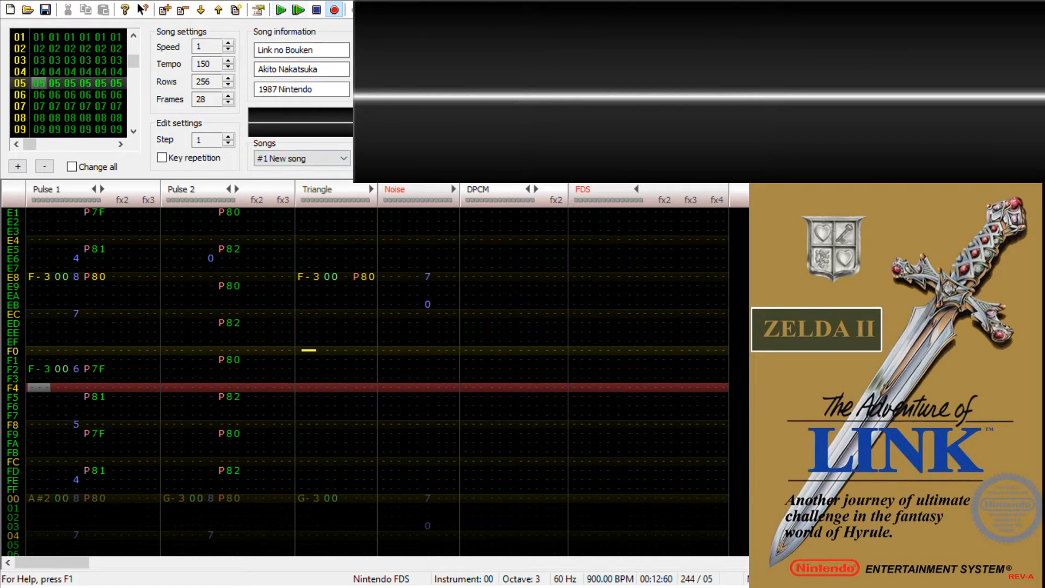
left_click(281, 10)
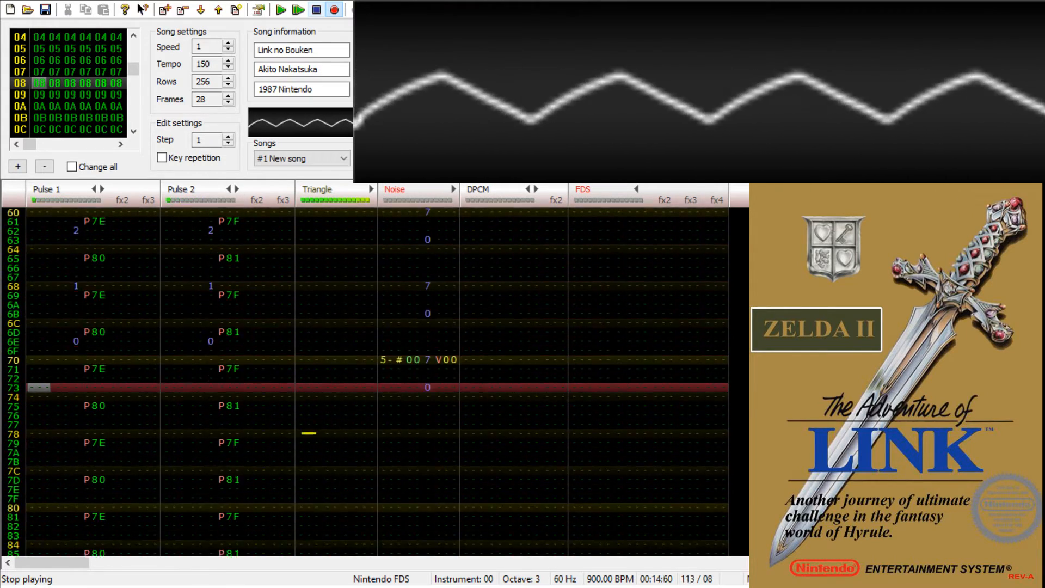
- Stop playback, unmute the Noise channel, and play with all four channels
left_click(316, 10)
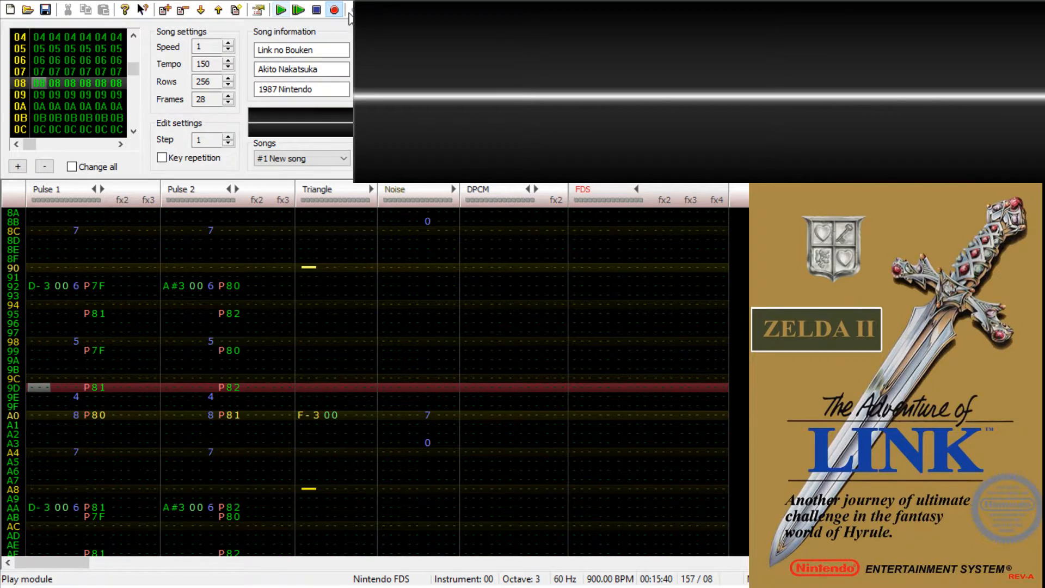
left_click(281, 10)
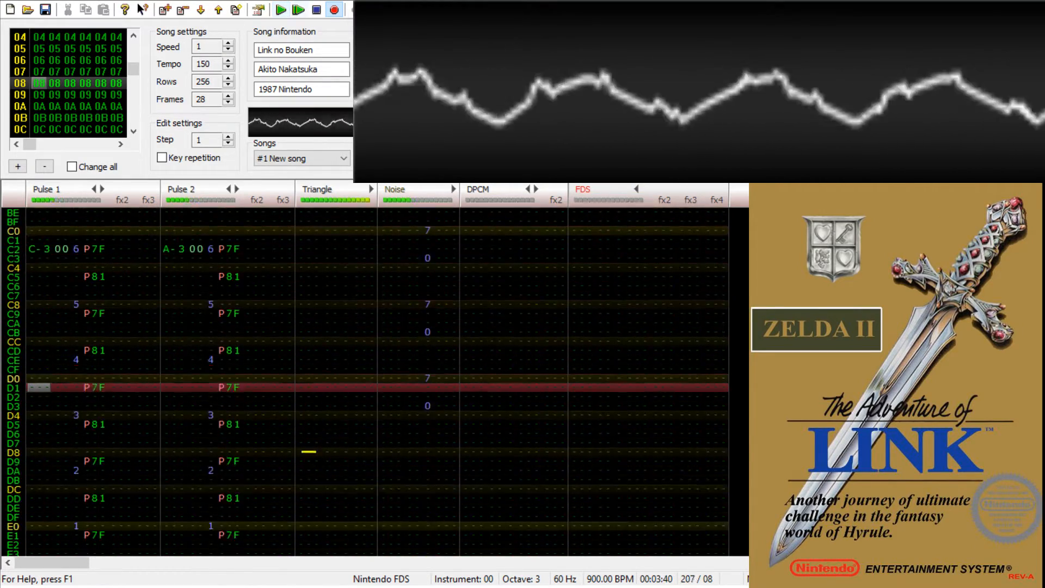
left_click(281, 10)
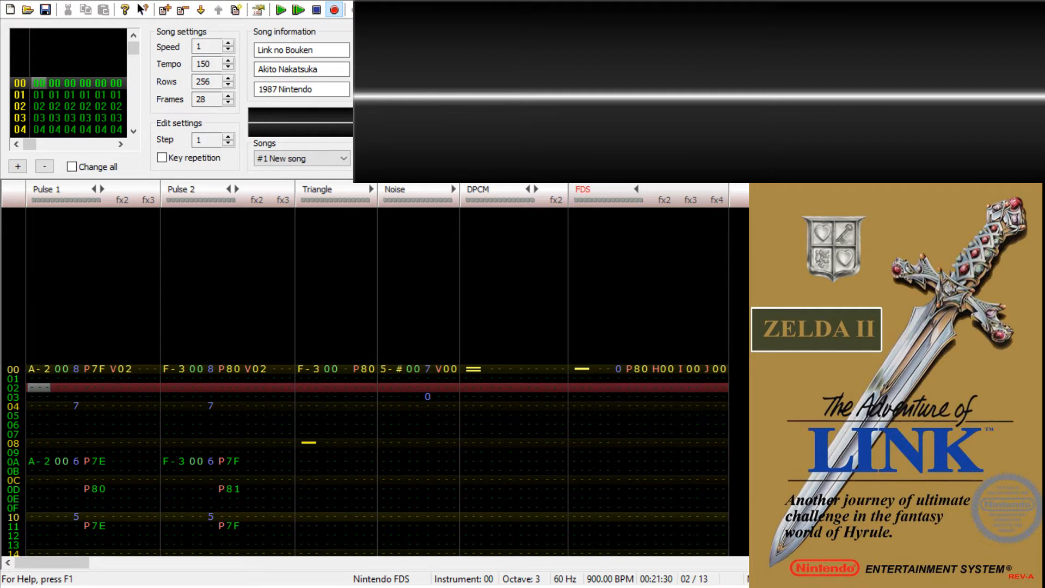
mouse_move(103, 262)
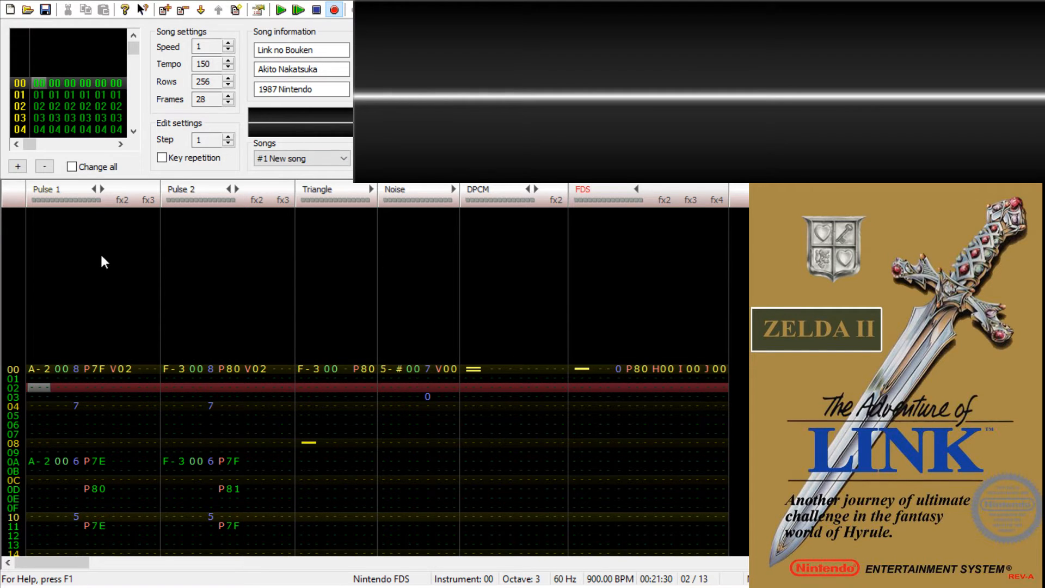
mouse_move(505, 251)
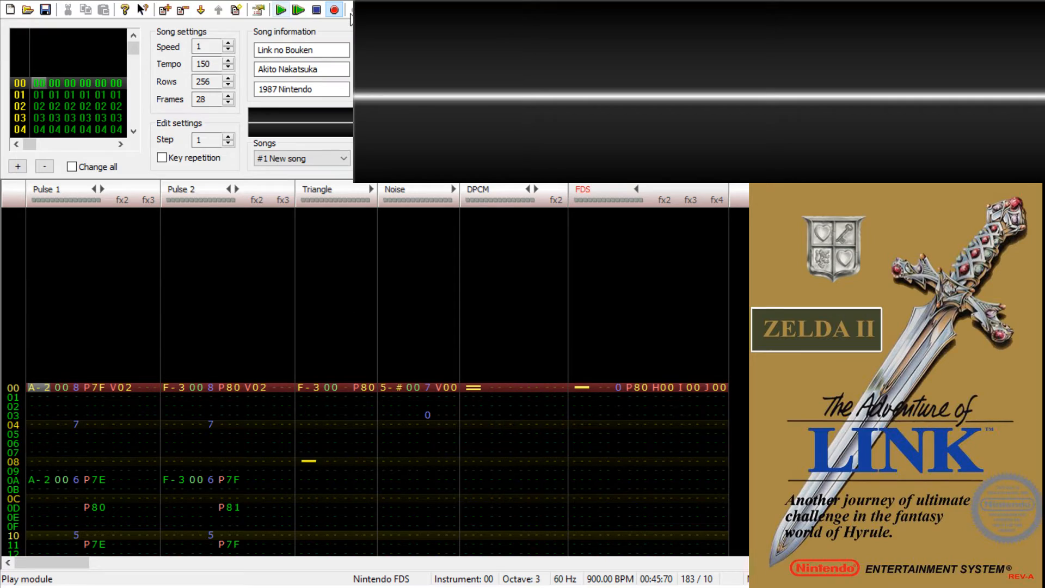
- Play the full theme from row 00 with every channel unmuted
left_click(281, 10)
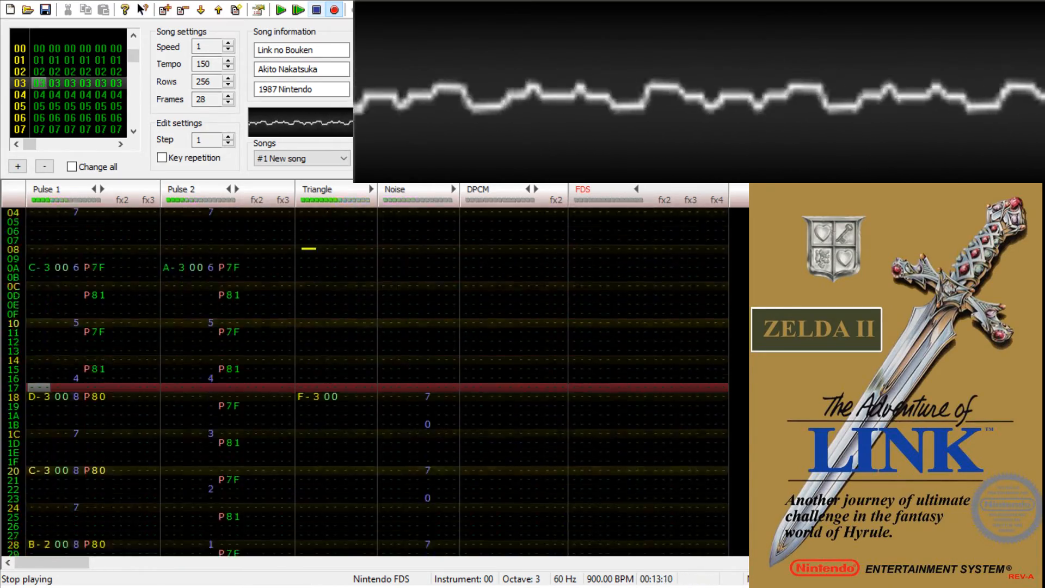
scroll("down", 3)
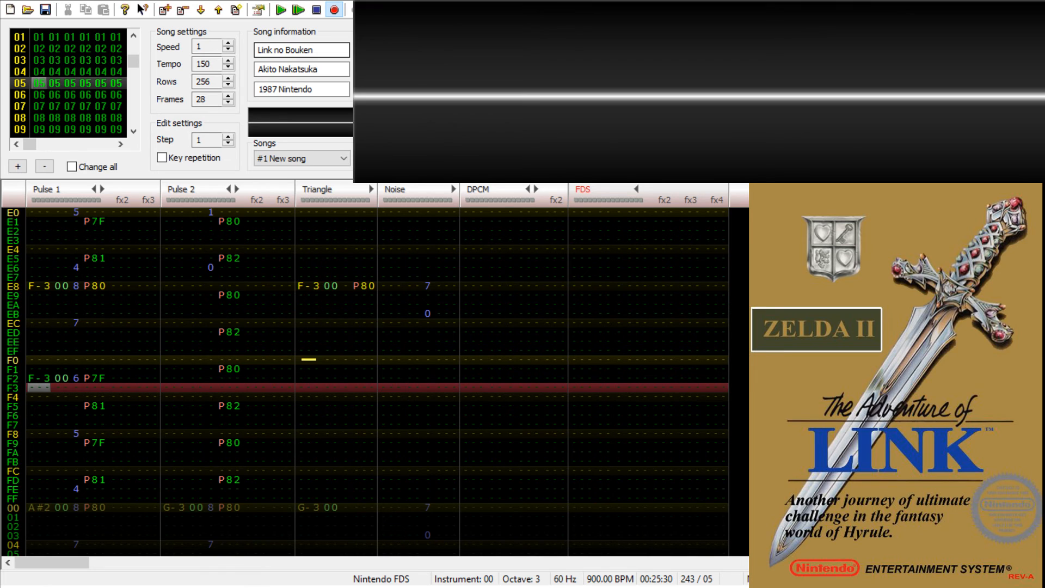
mouse_move(543, 329)
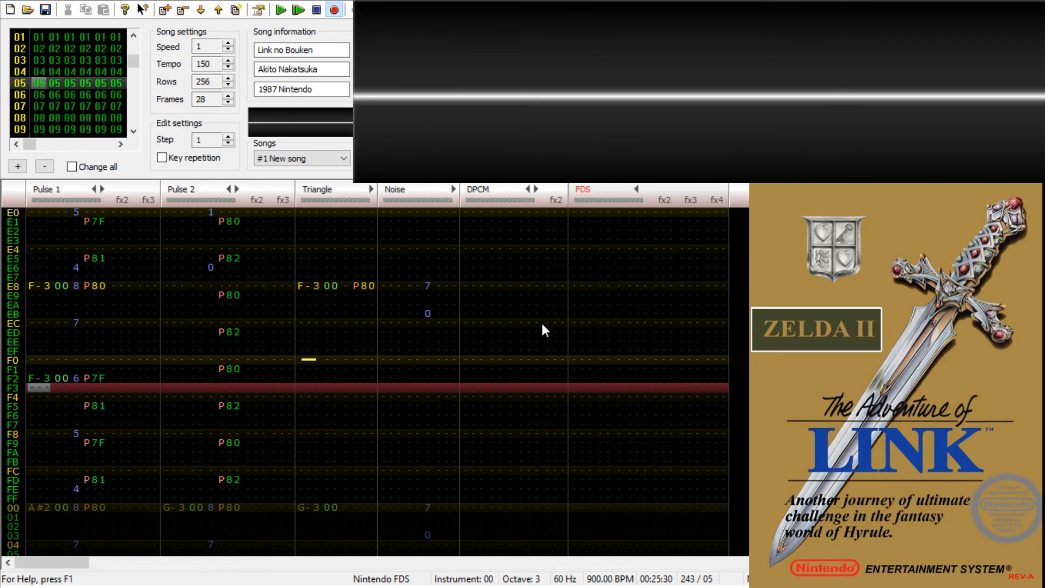